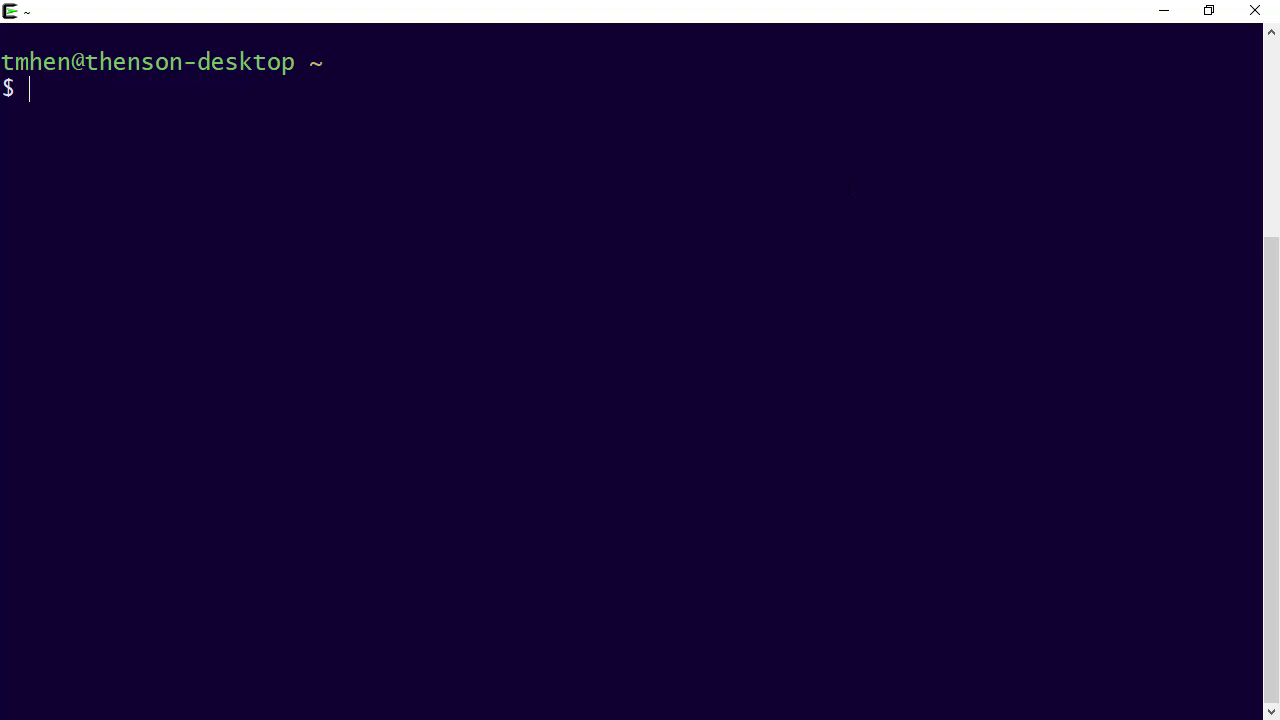
Step: Run ls to list the home directory's scripts, key files and images folder
type("l")
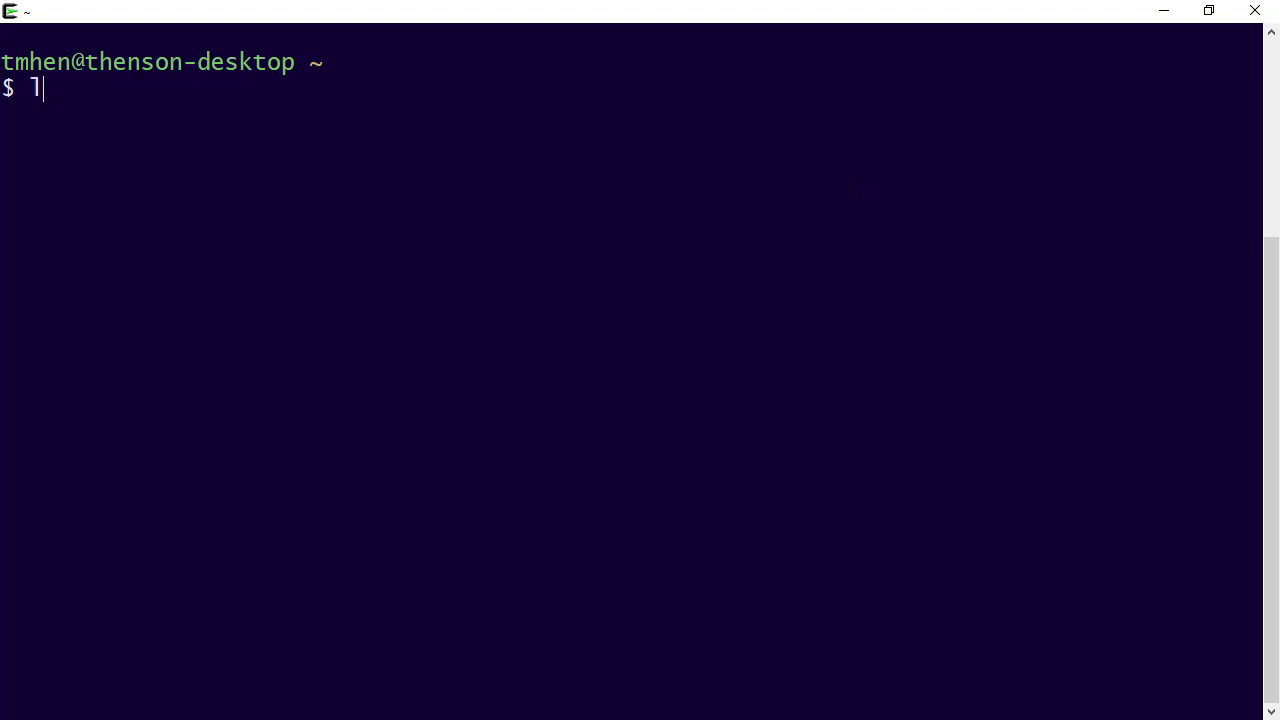
key("Return")
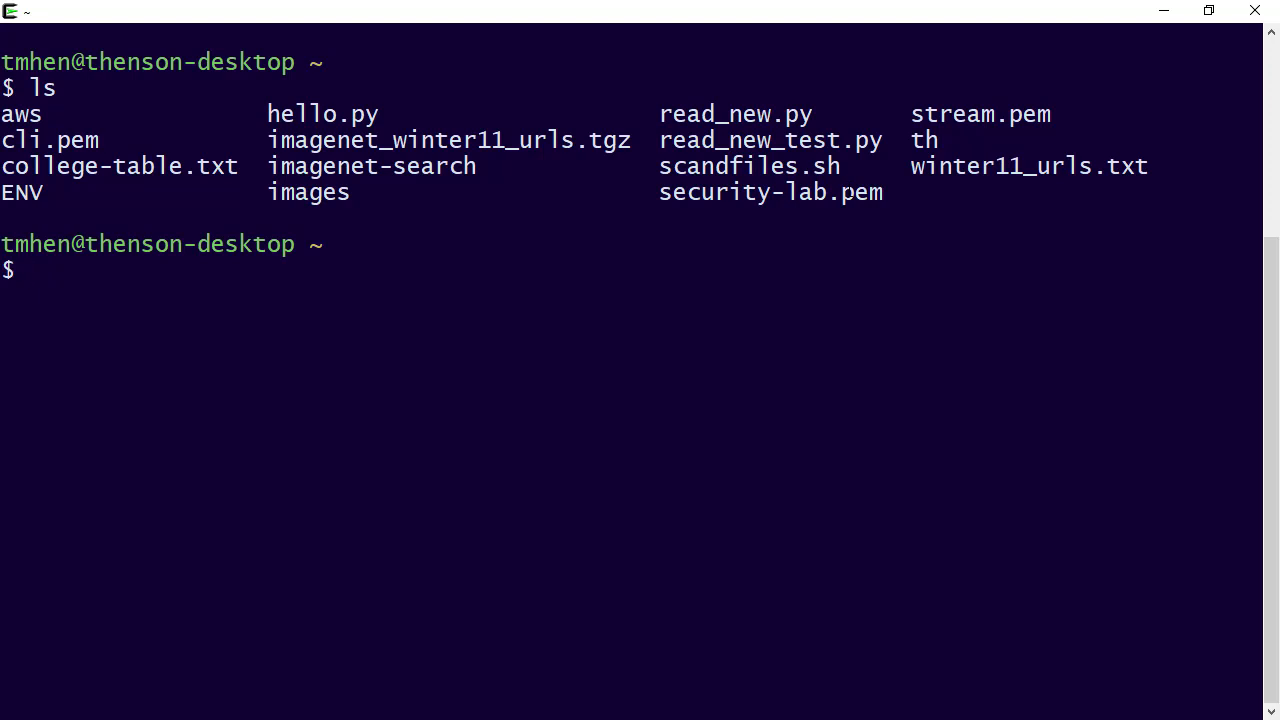
Step: Build an mv command, auto-completing college-table.txt and then erasing it
type("mv")
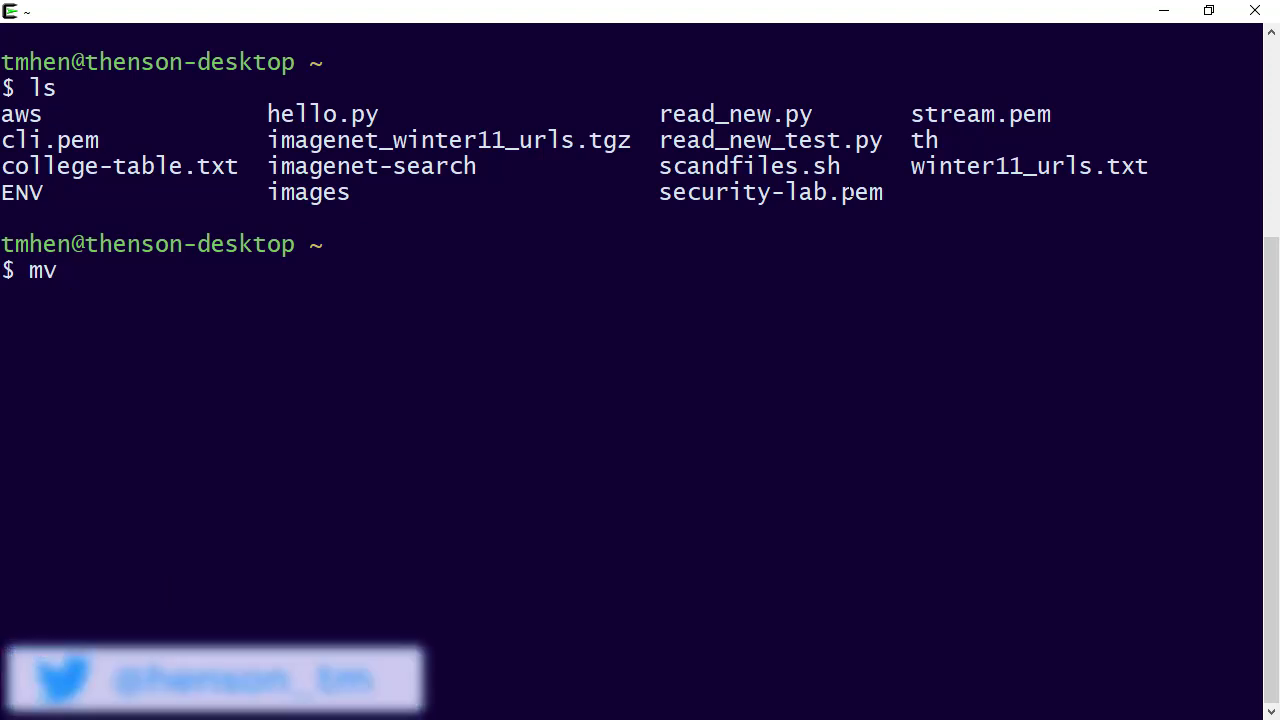
type("co")
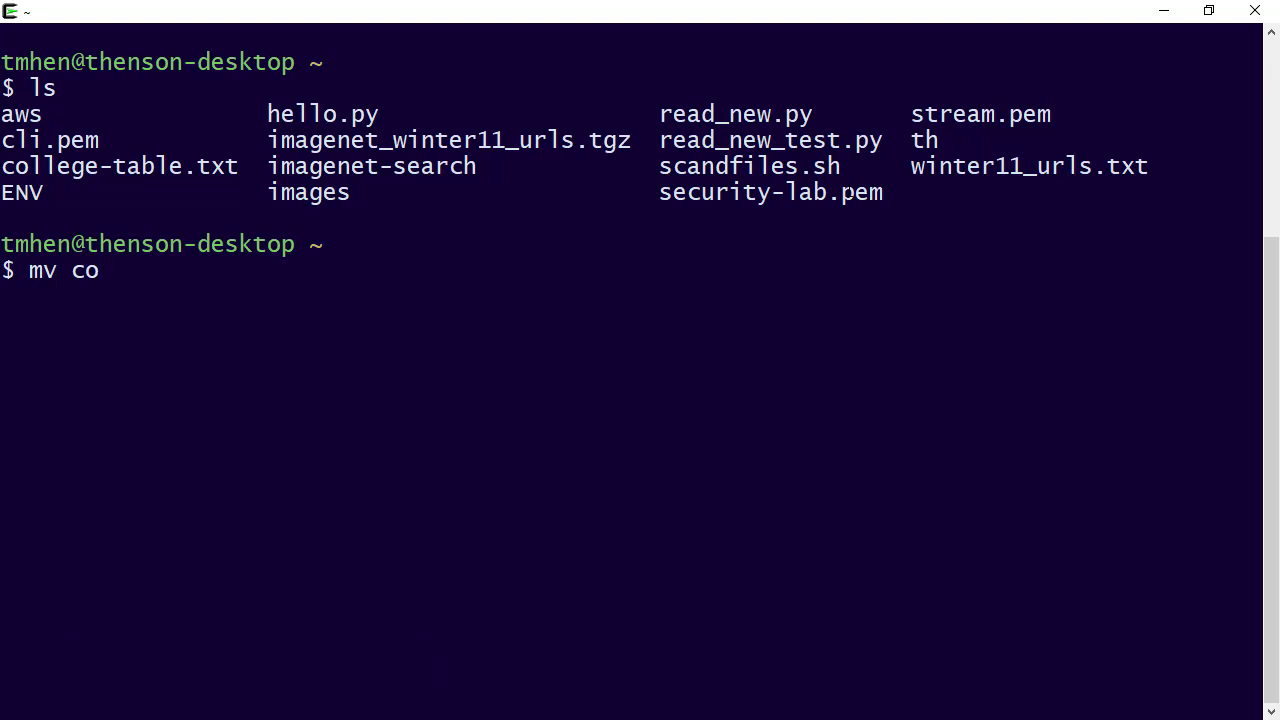
type("llege-table.txt")
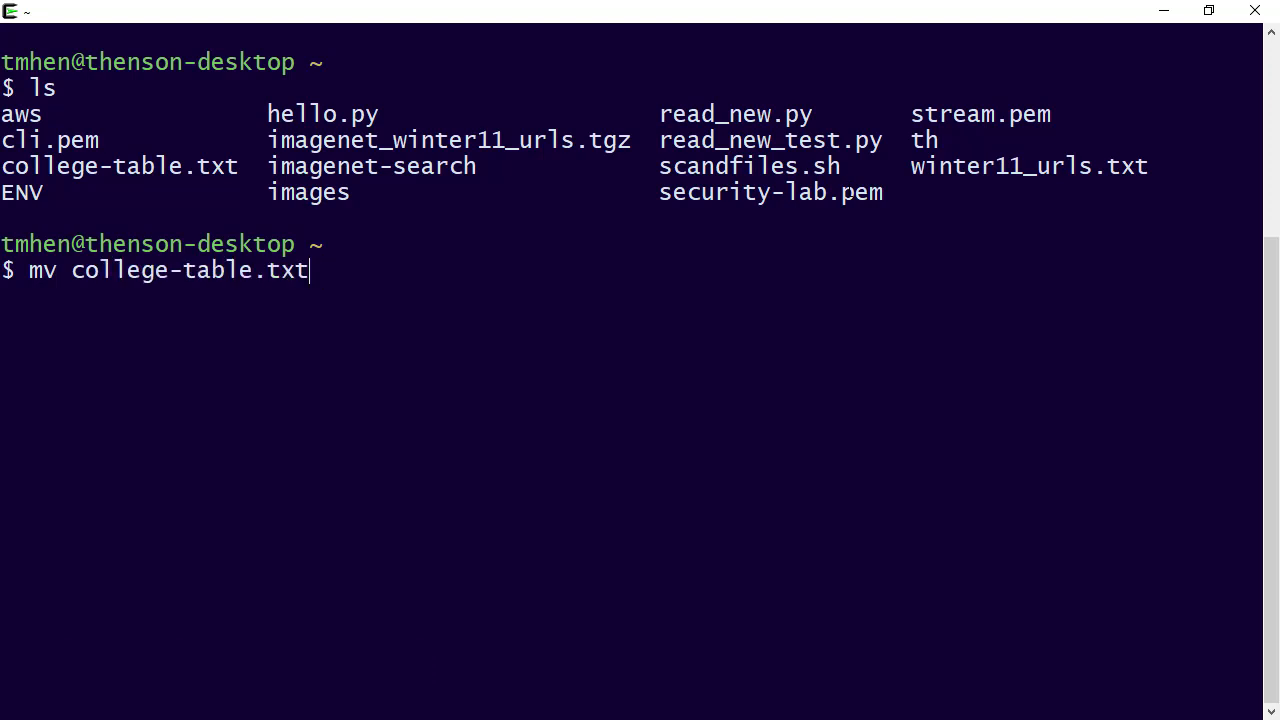
key("BackSpace")
type("mv i")
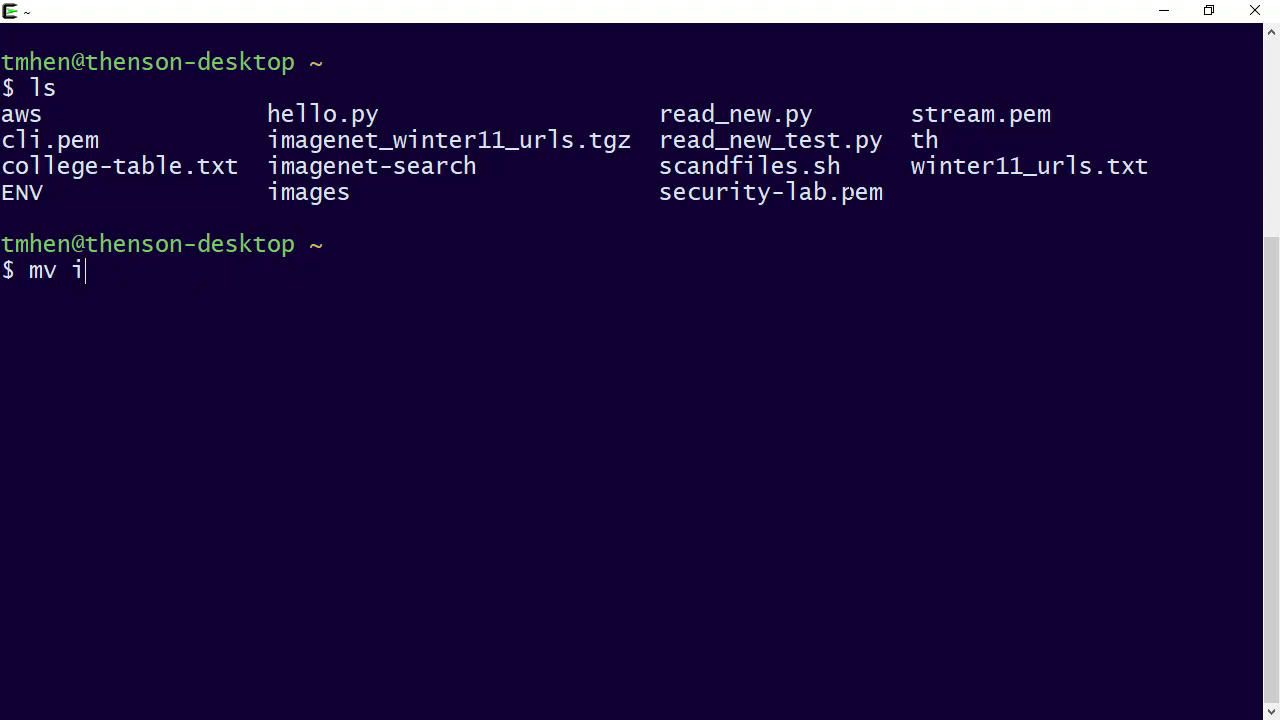
Step: Type a partial imagenet_ file name and tab-complete it at the cluster root prompt
type("mage")
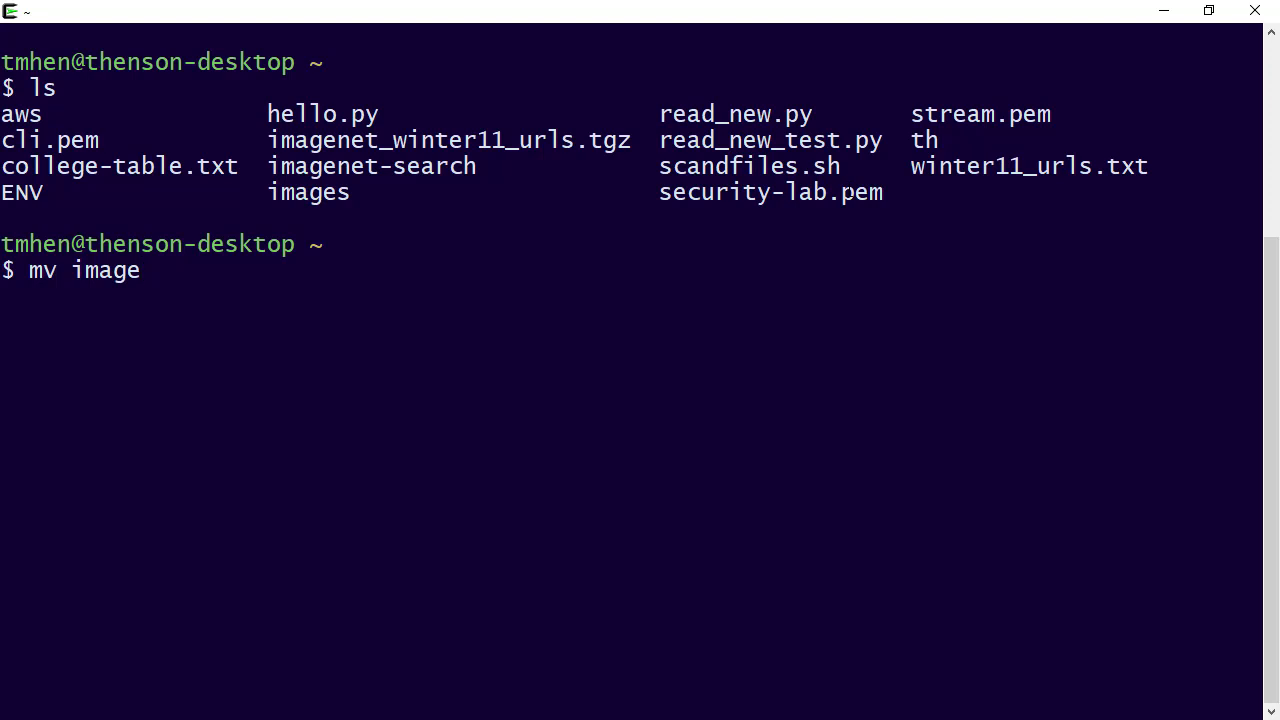
type("net")
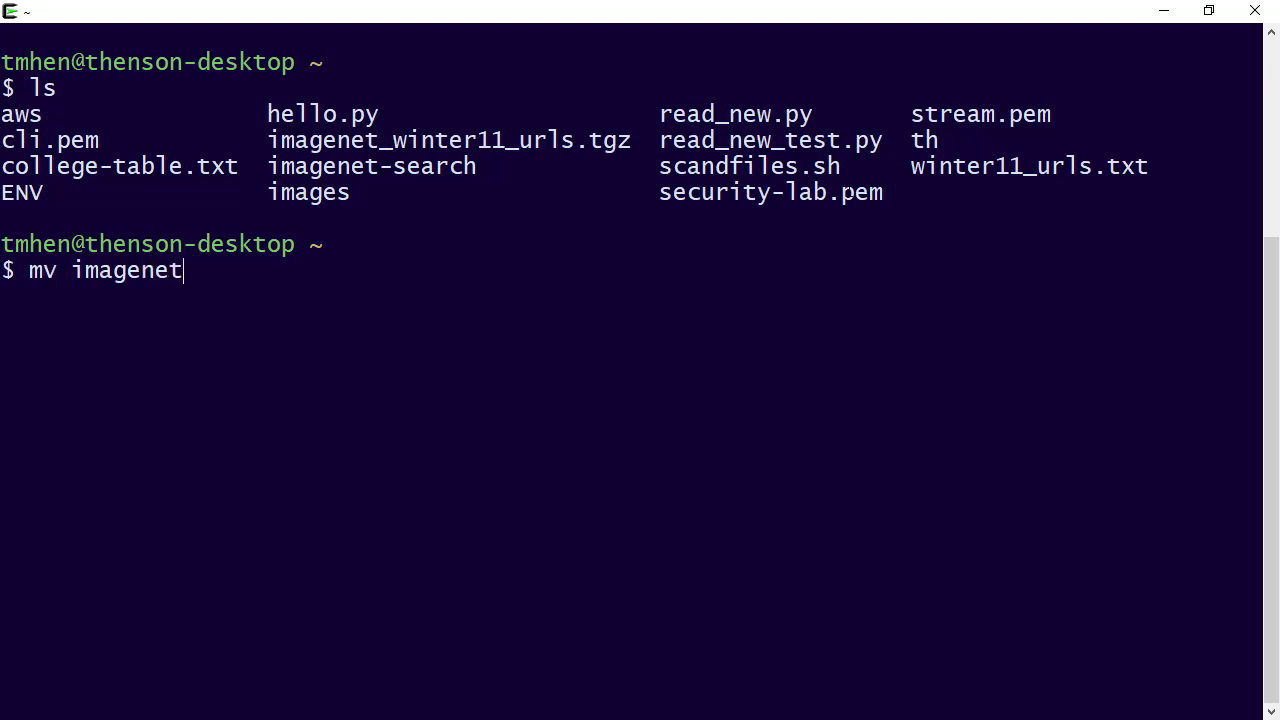
type("_")
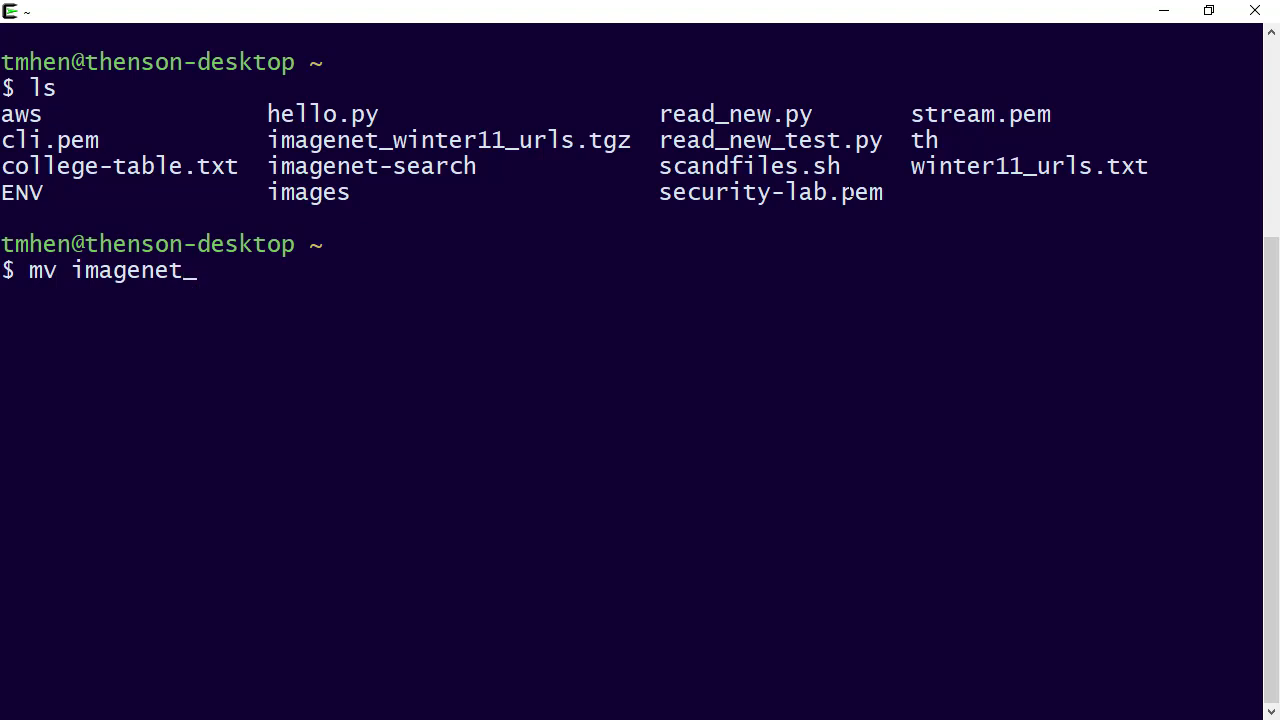
key("Tab")
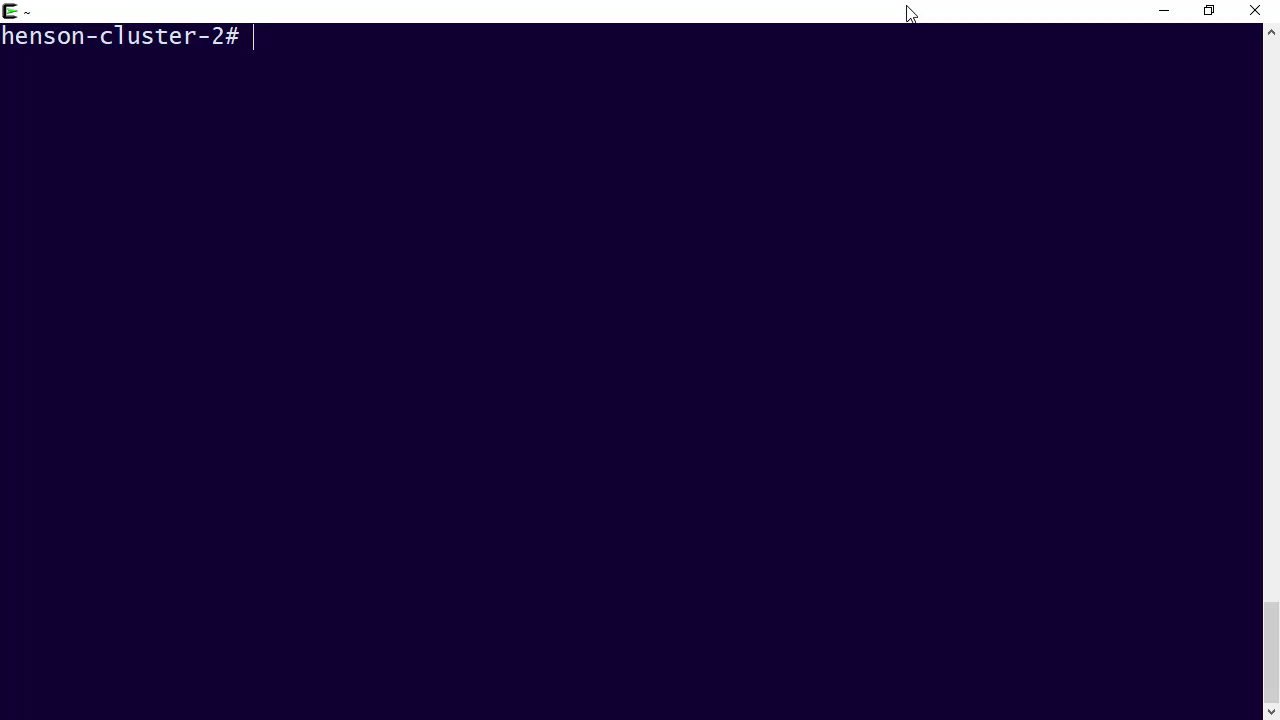
Step: Type 'isi smb shares' and tab to reveal its available subcommands
type("isi")
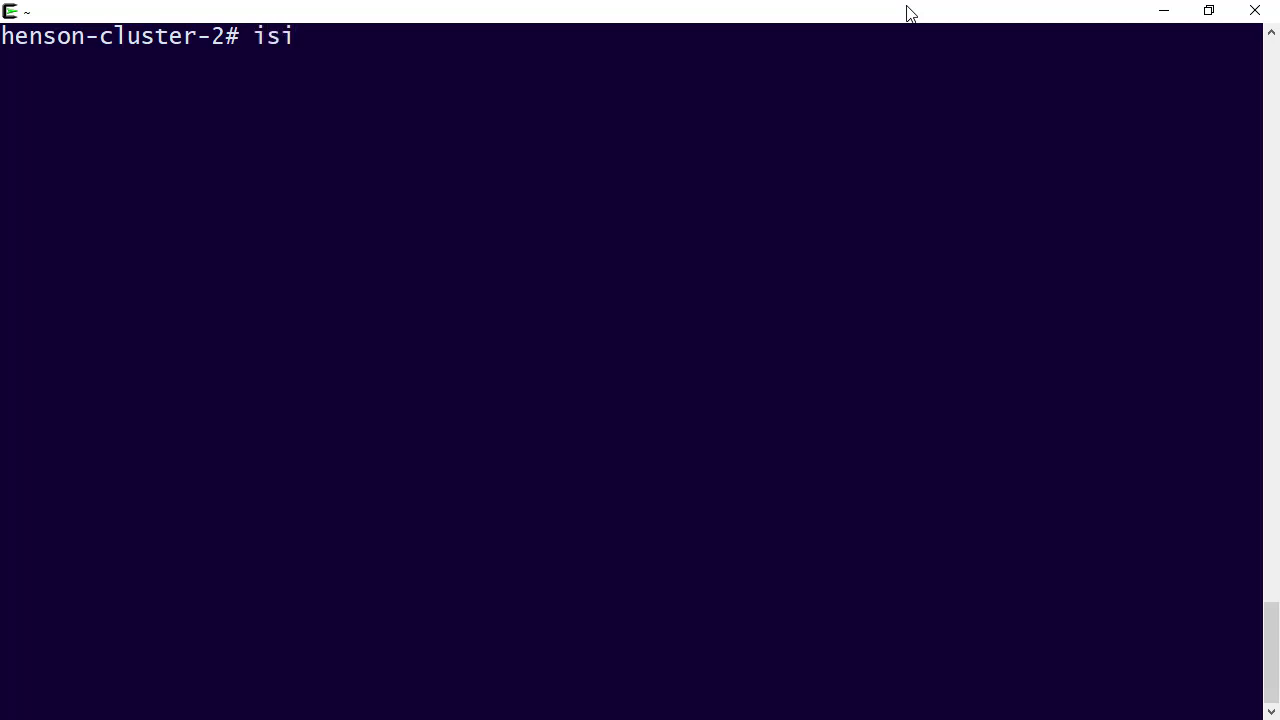
type("sm")
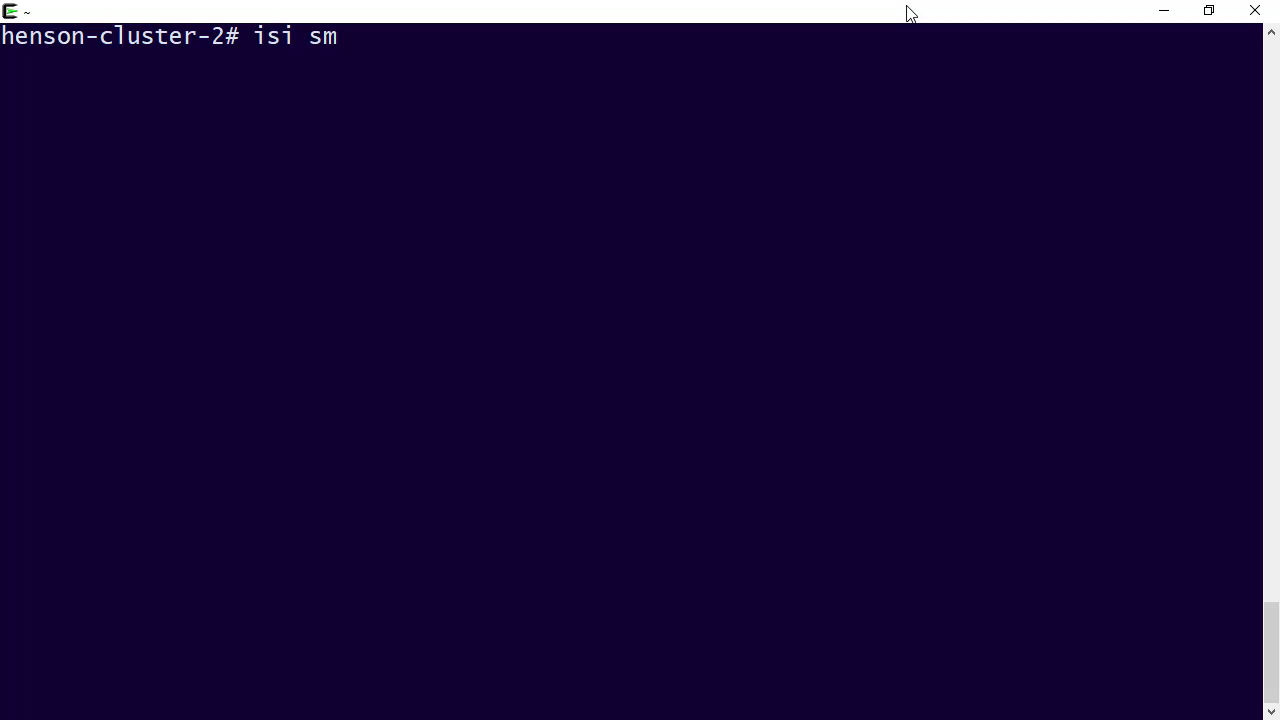
type("b share")
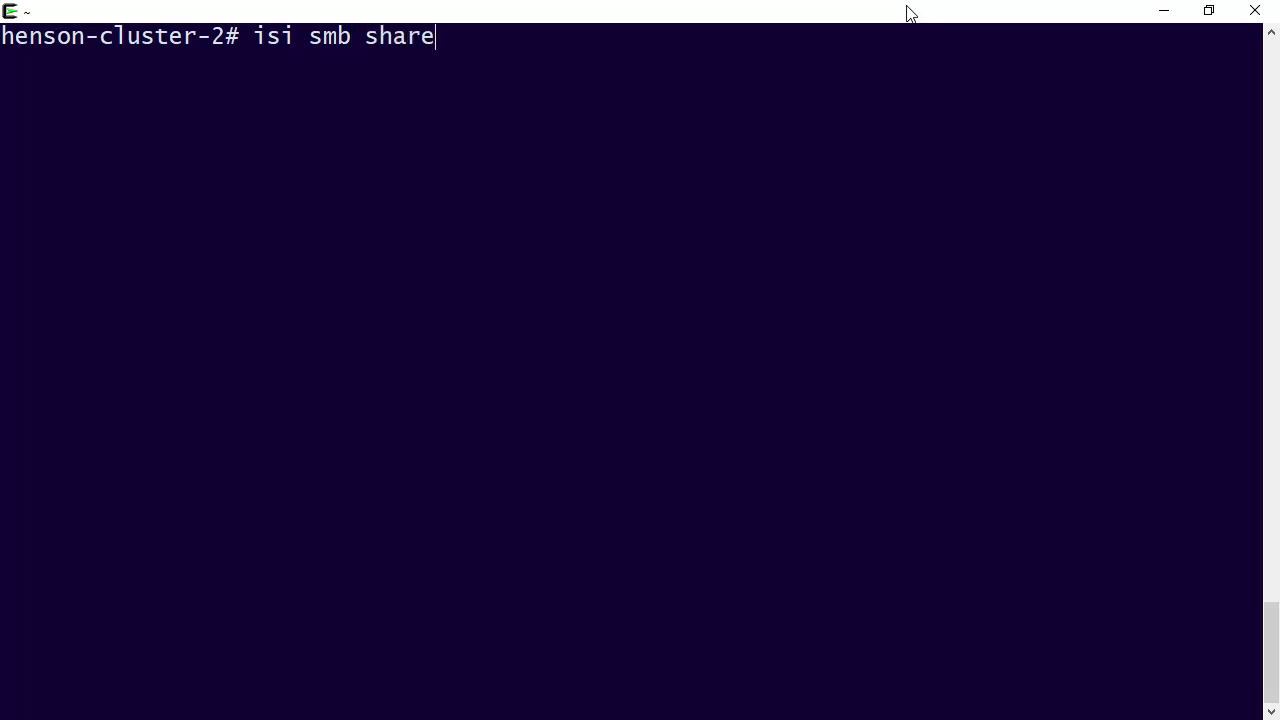
type("s")
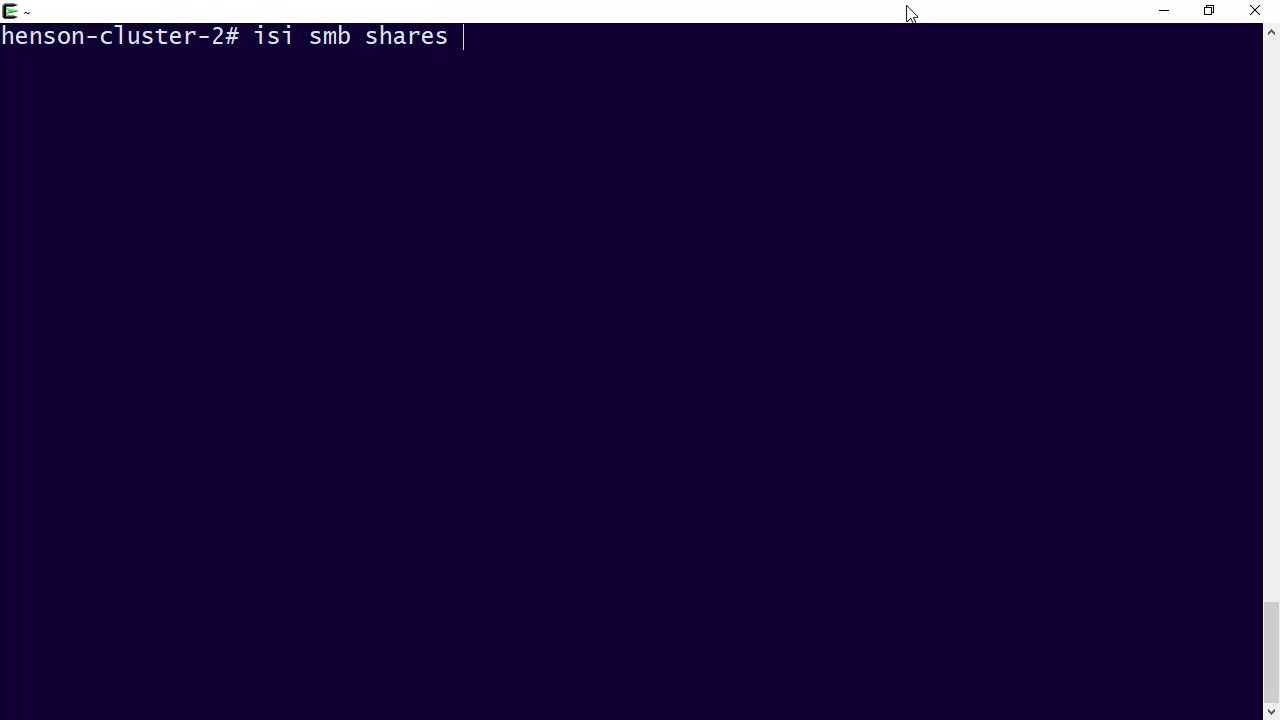
key("Tab")
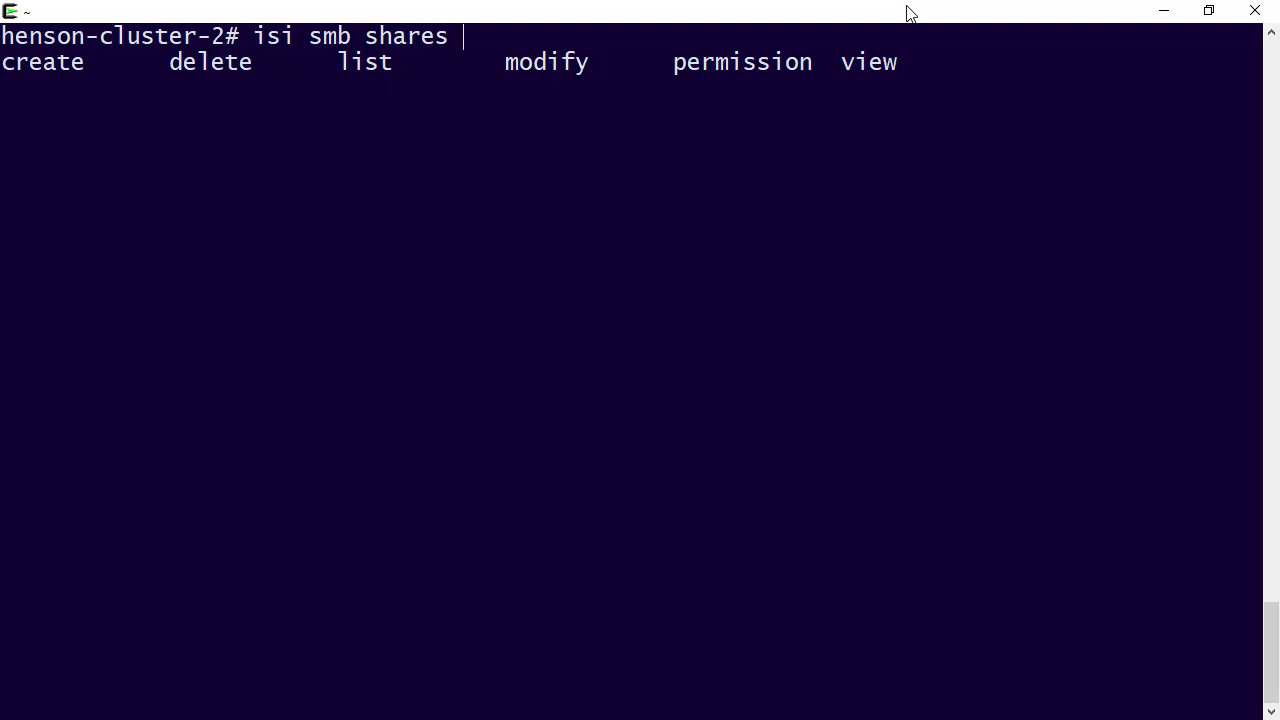
Step: Run 'isi smb shares list', showing the ifs, nasa and video shares
type("list")
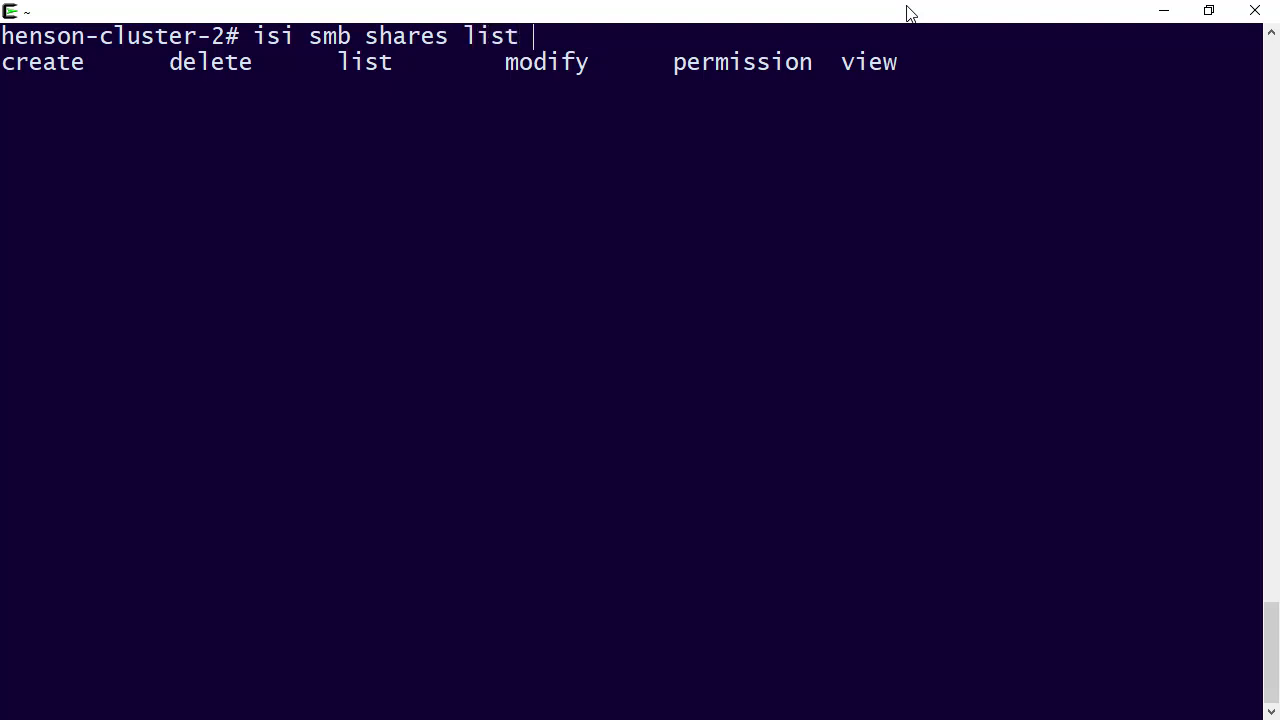
key("Return")
type("isi smb shares list")
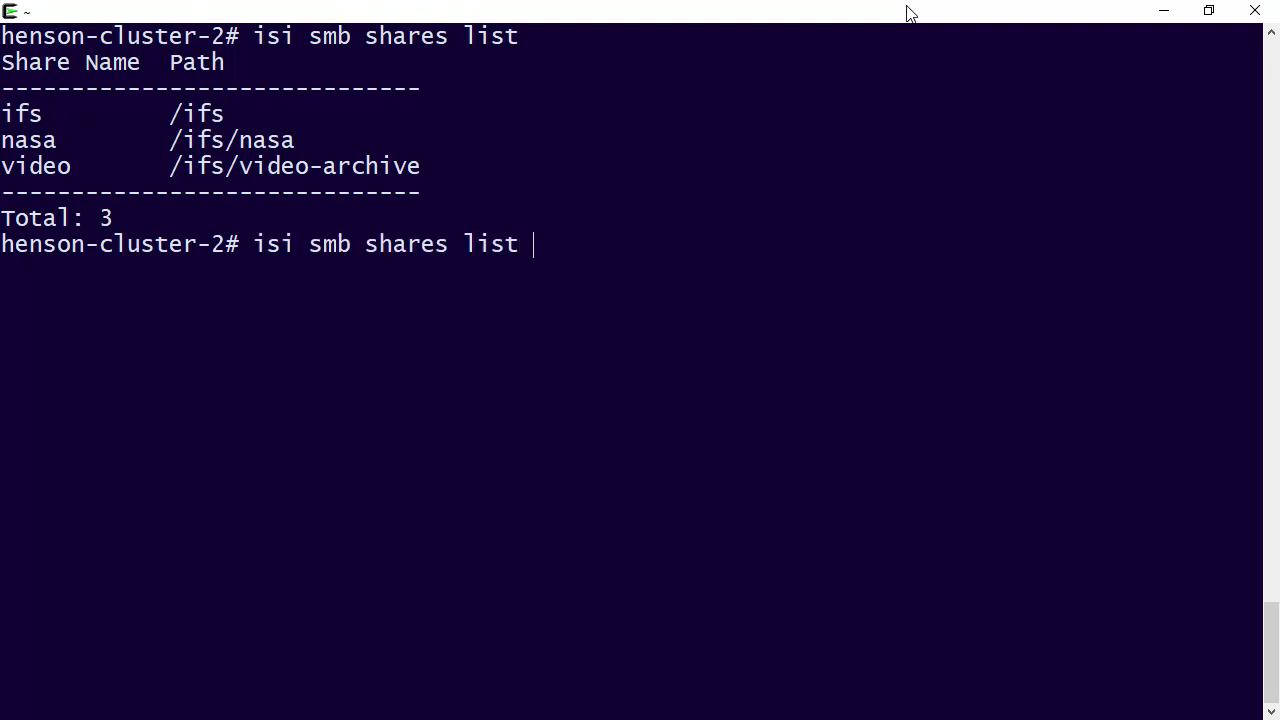
Step: Run 'isi smb shares list -v' to show share descriptions, then begin typing isi
type("-v")
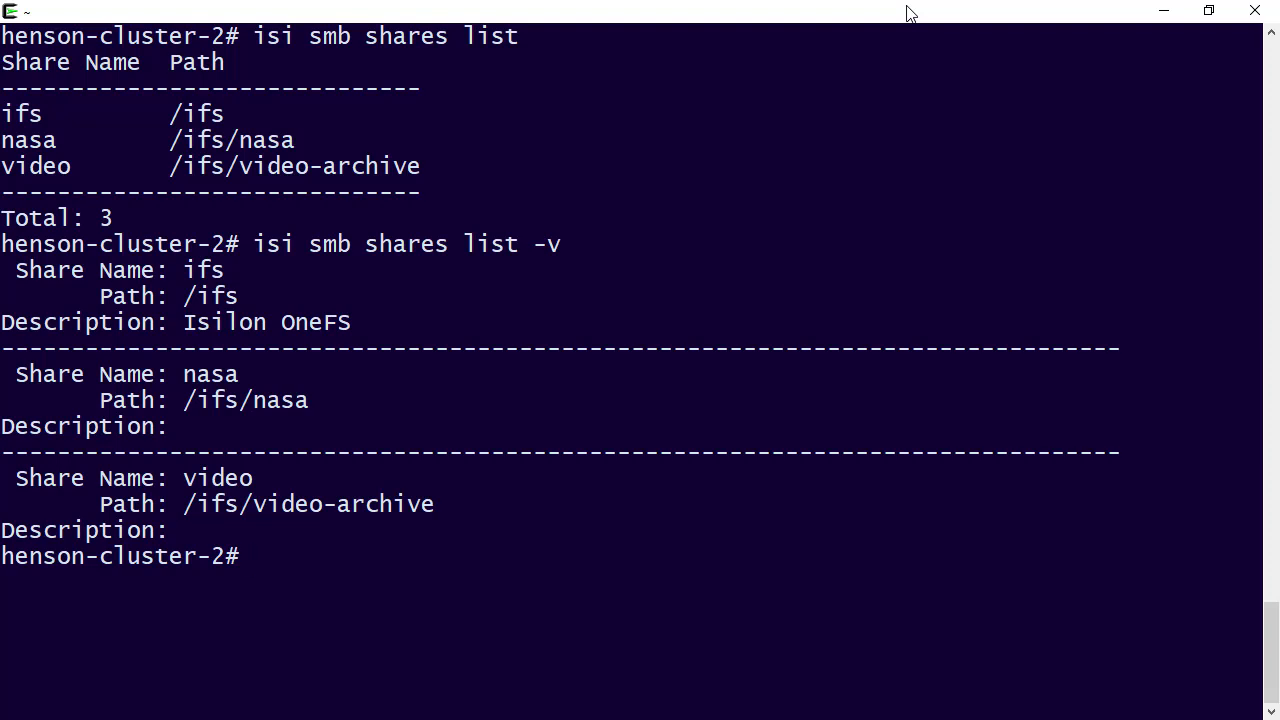
type("is")
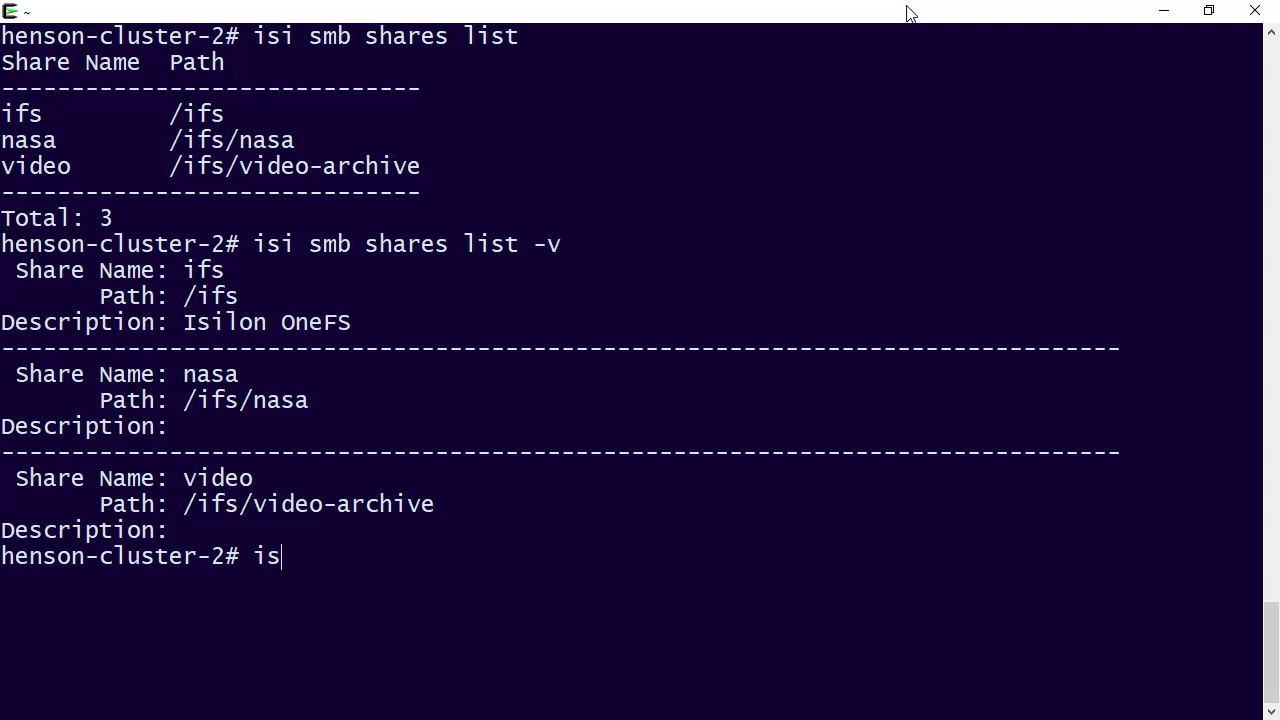
Step: Type 'isi cloud archive' at the prompt after reviewing tab-completed subcommands
type("i")
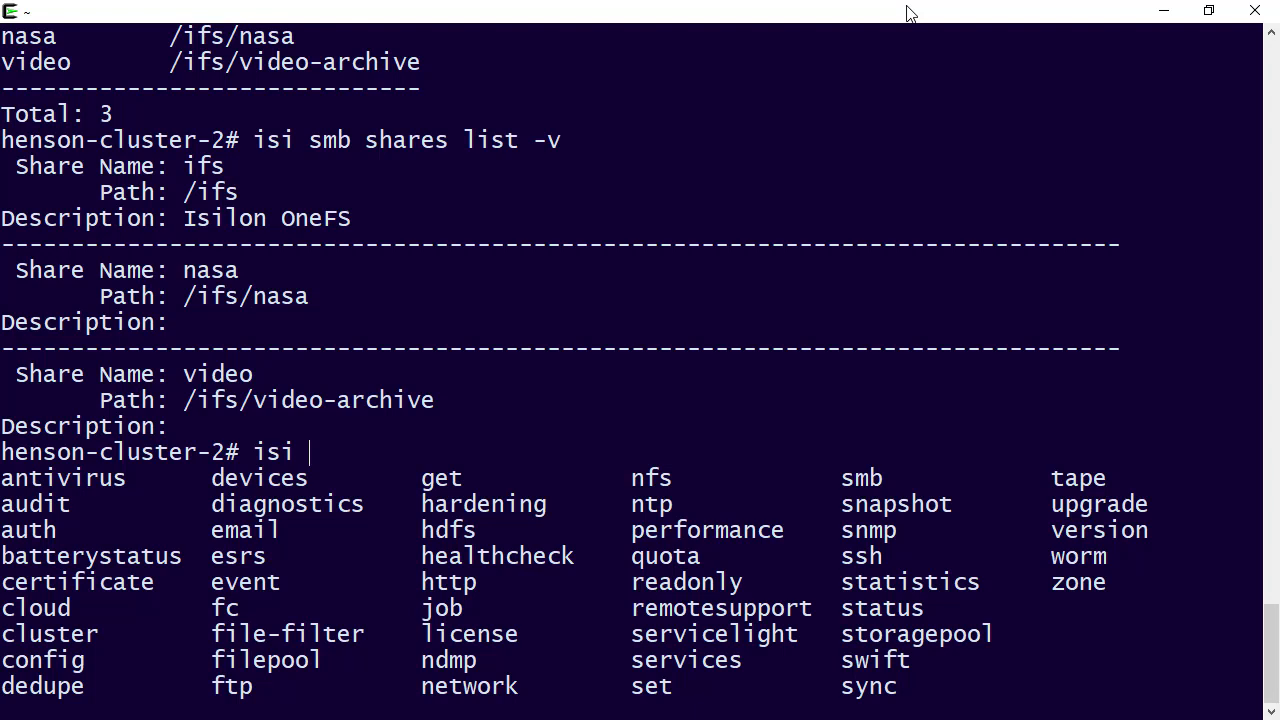
type("clou")
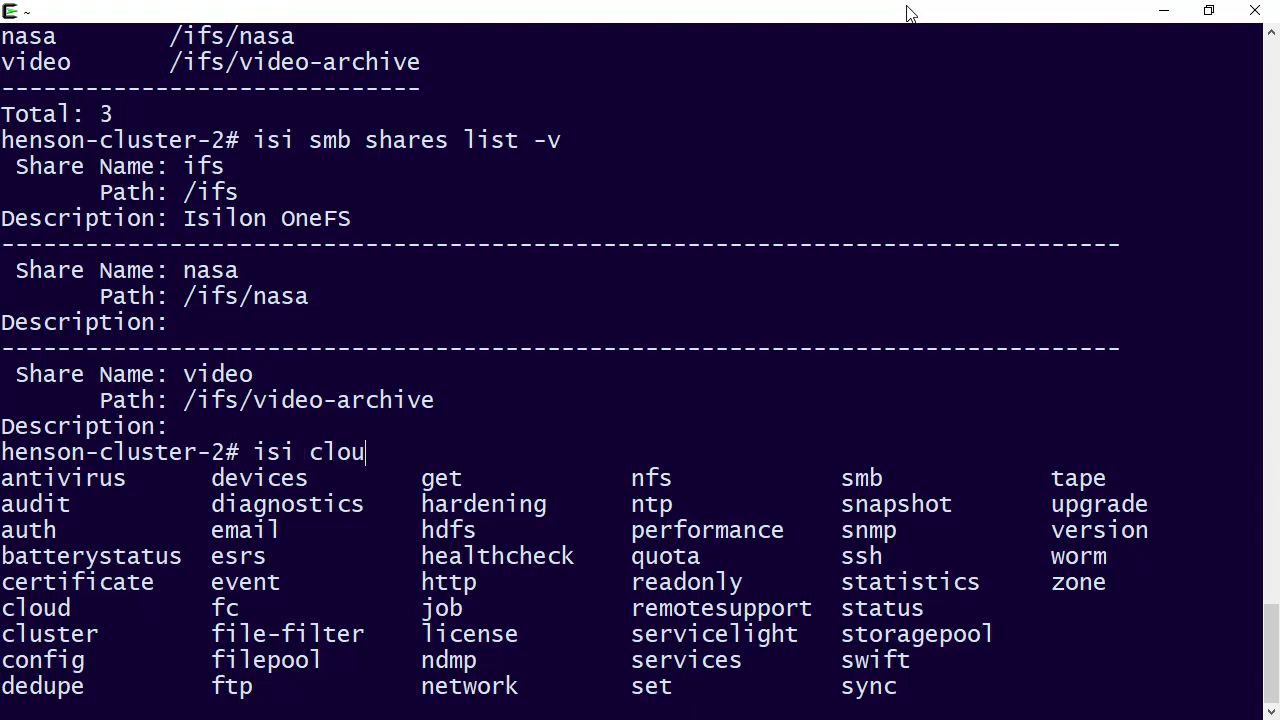
type("d")
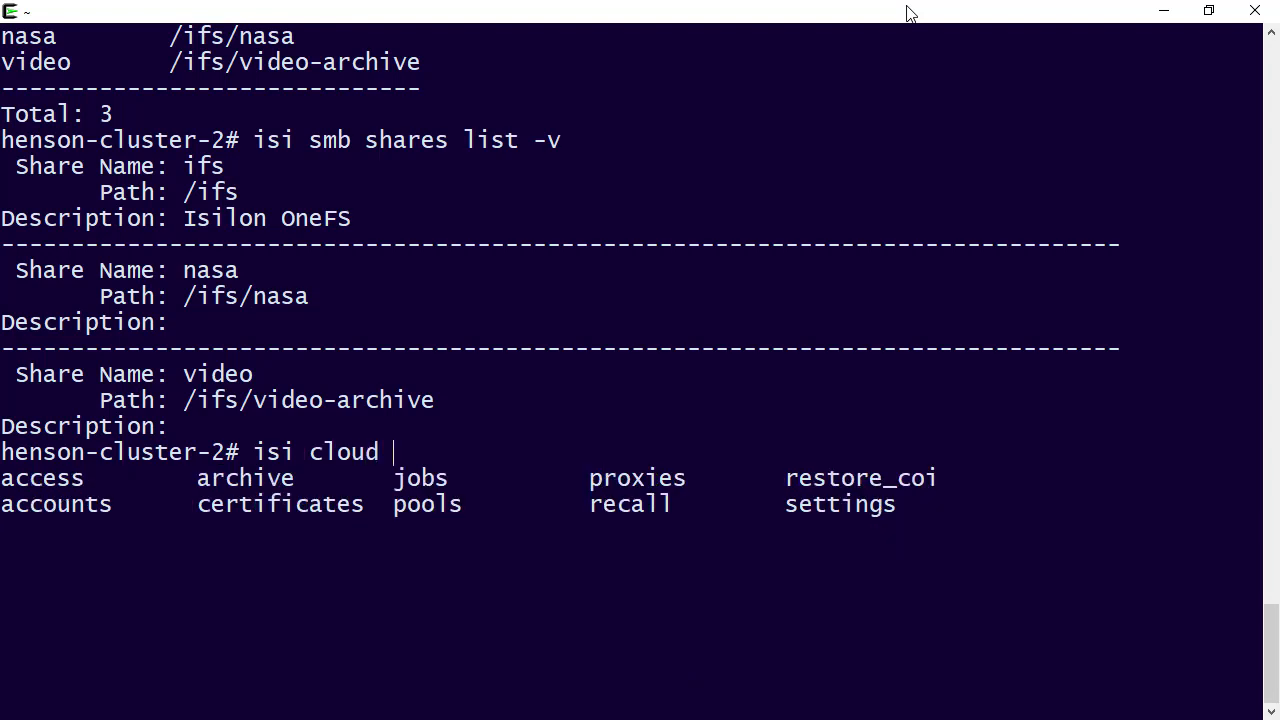
type("archive")
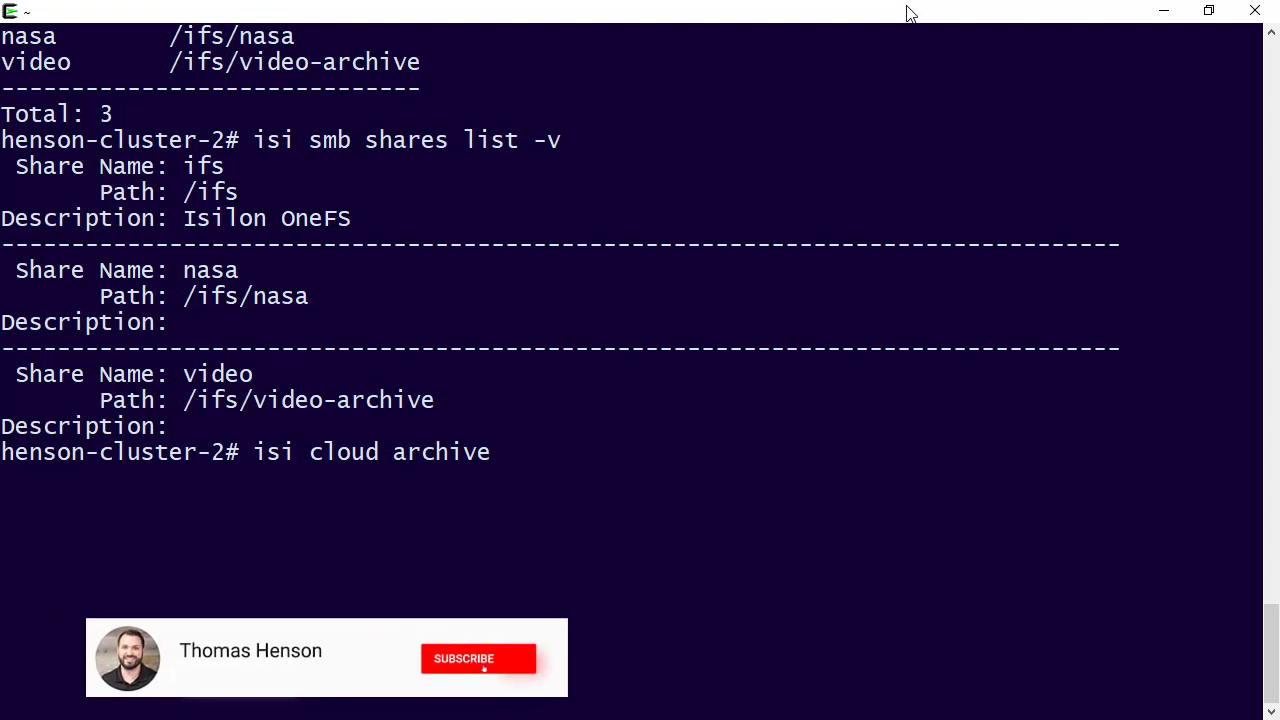
left_click(478, 658)
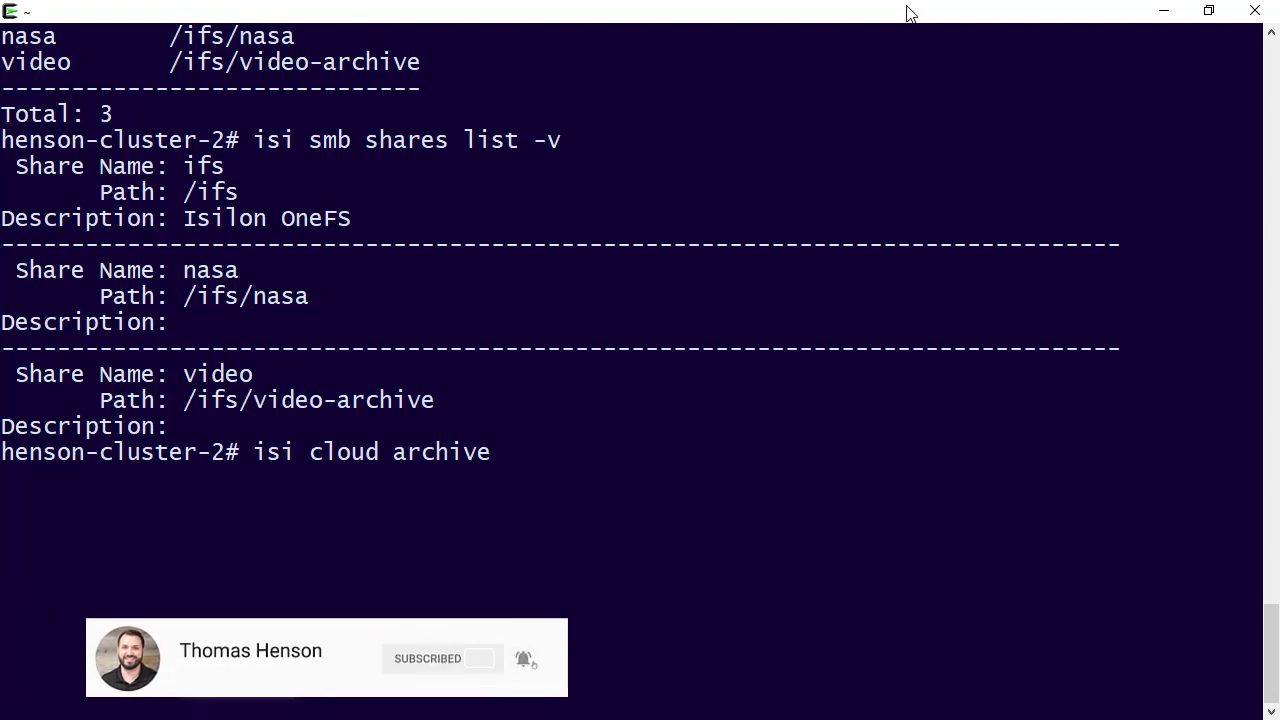